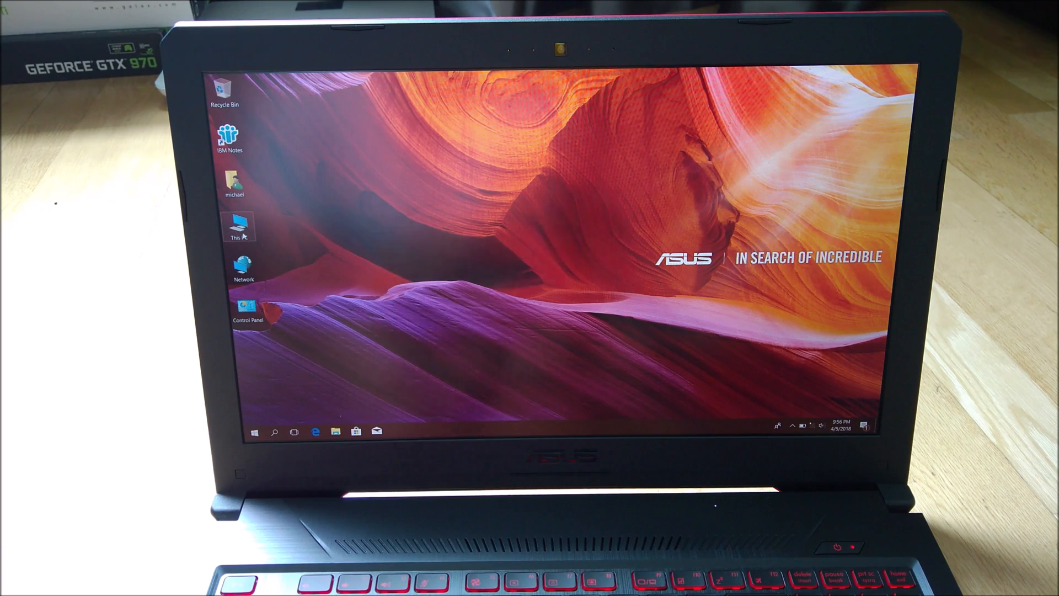
- Bring up the taskbar's context menu listing Task Manager among its options
right_click(238, 225)
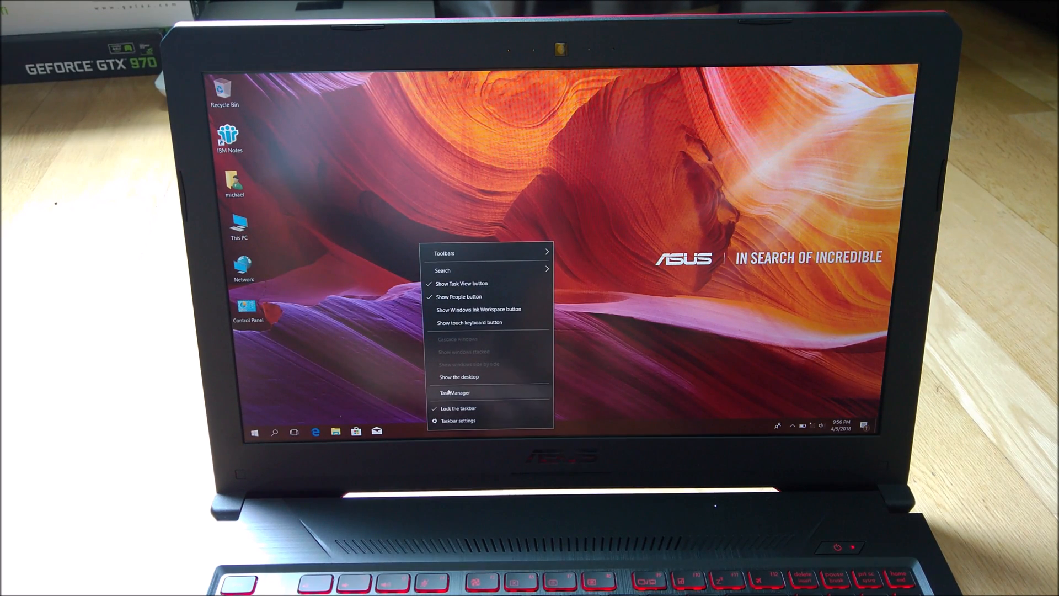
- Launch Task Manager and show the Performance details for the Intel Core i7-8750H CPU
click(453, 393)
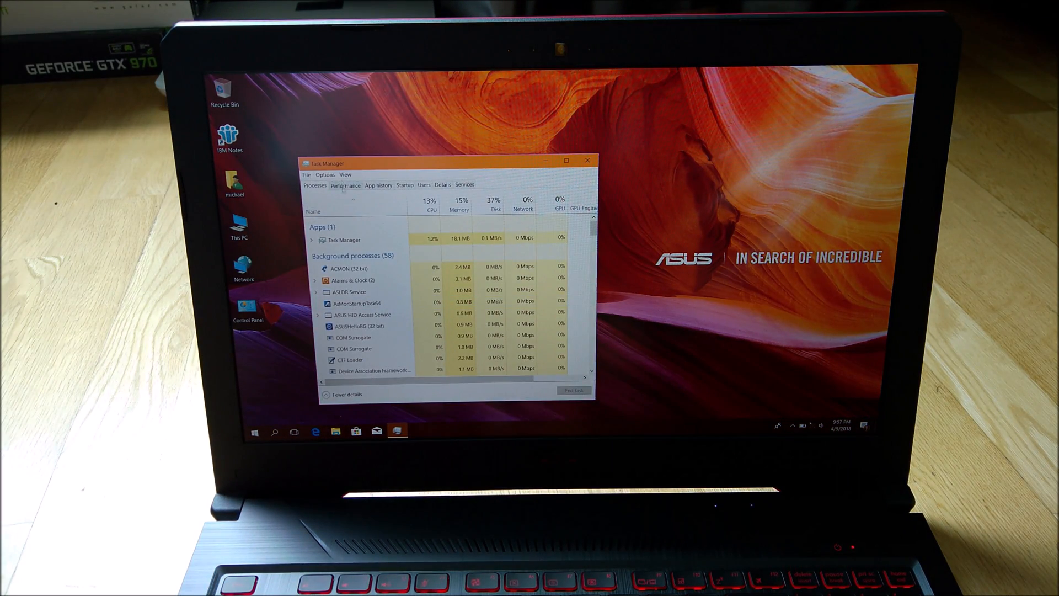
click(346, 185)
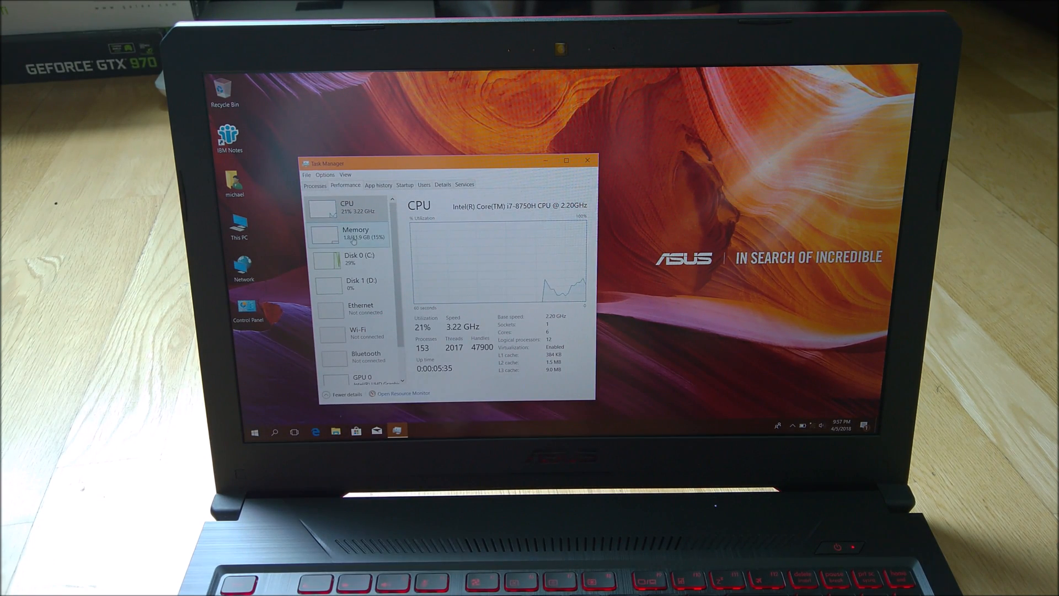
- Review the 12.0 GB Memory details, return to CPU, then close Task Manager
click(355, 233)
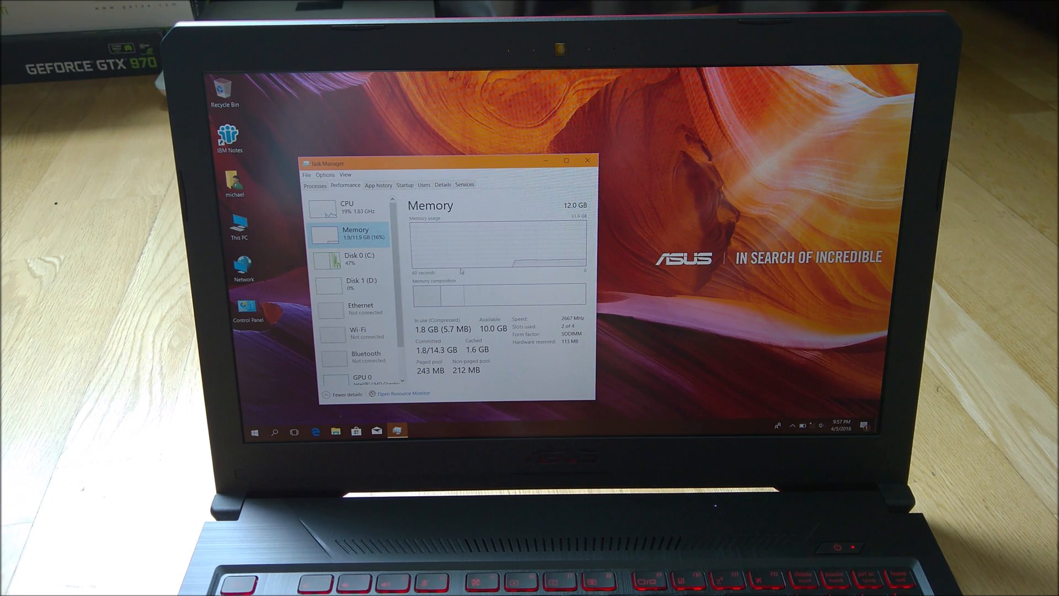
click(347, 207)
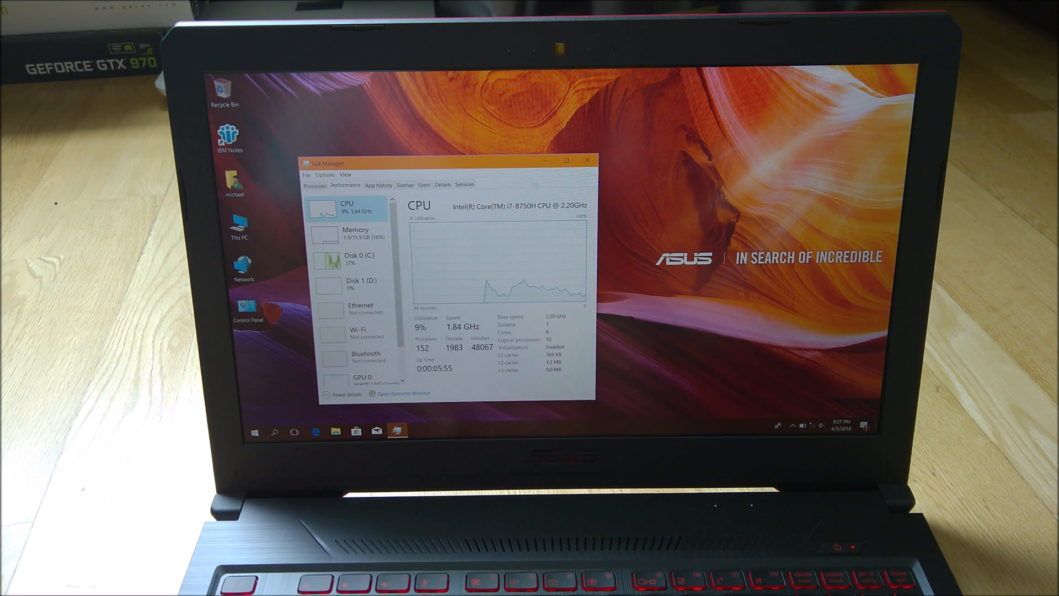
click(586, 160)
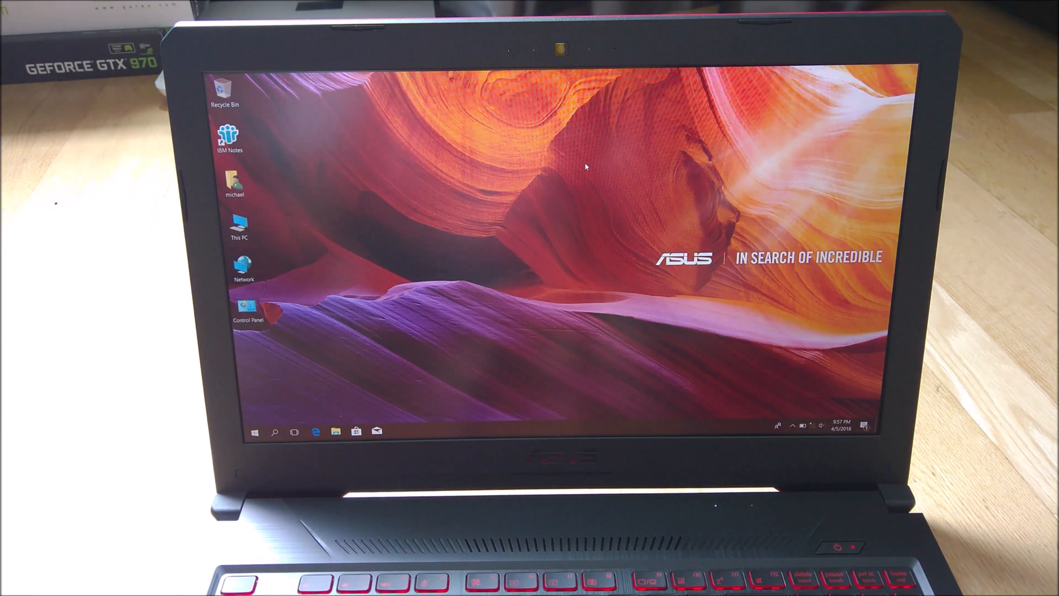